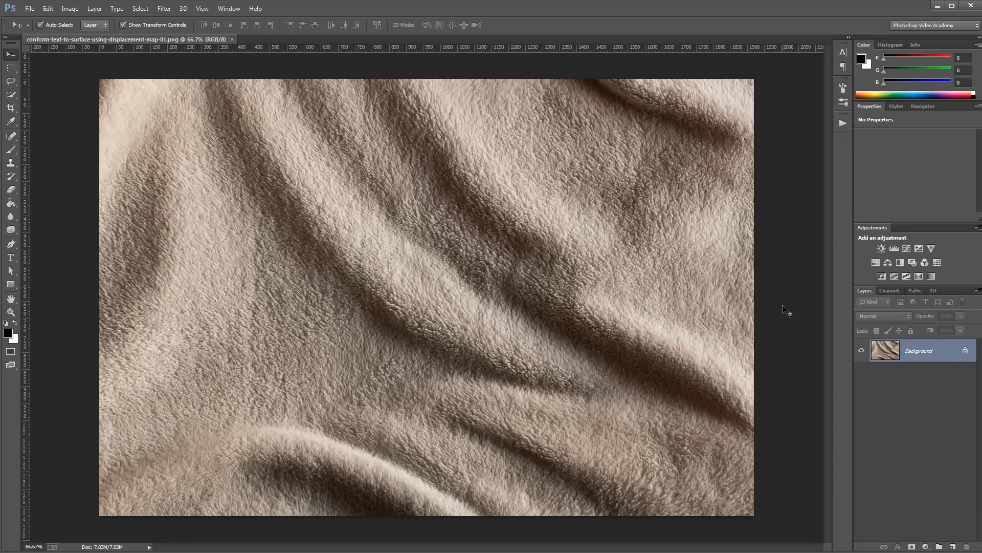
mouse_move(375, 297)
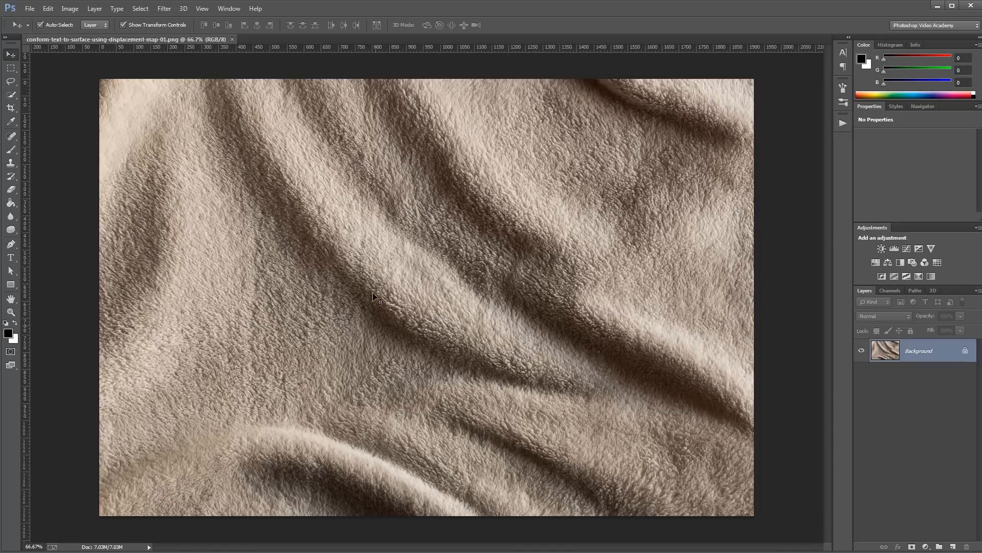
mouse_move(771, 301)
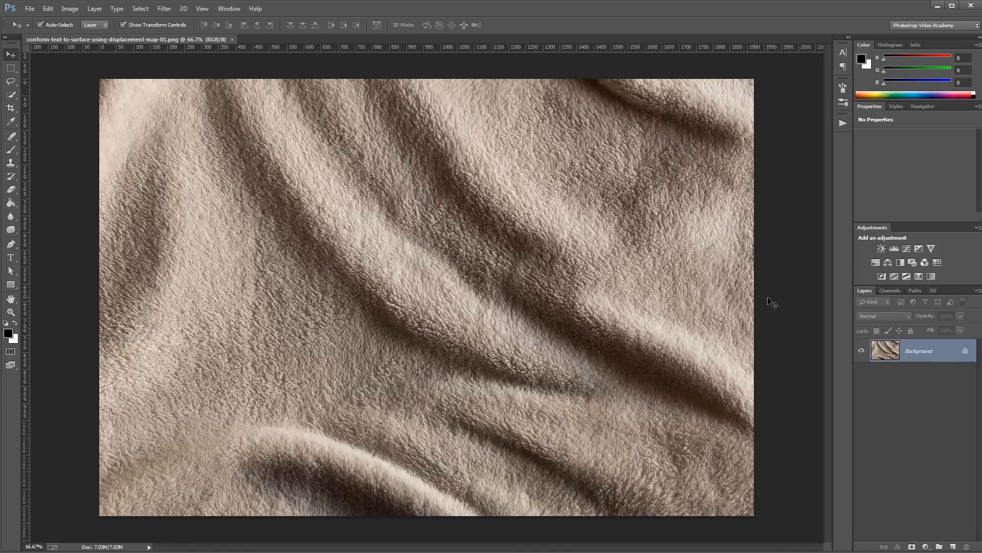
mouse_move(798, 302)
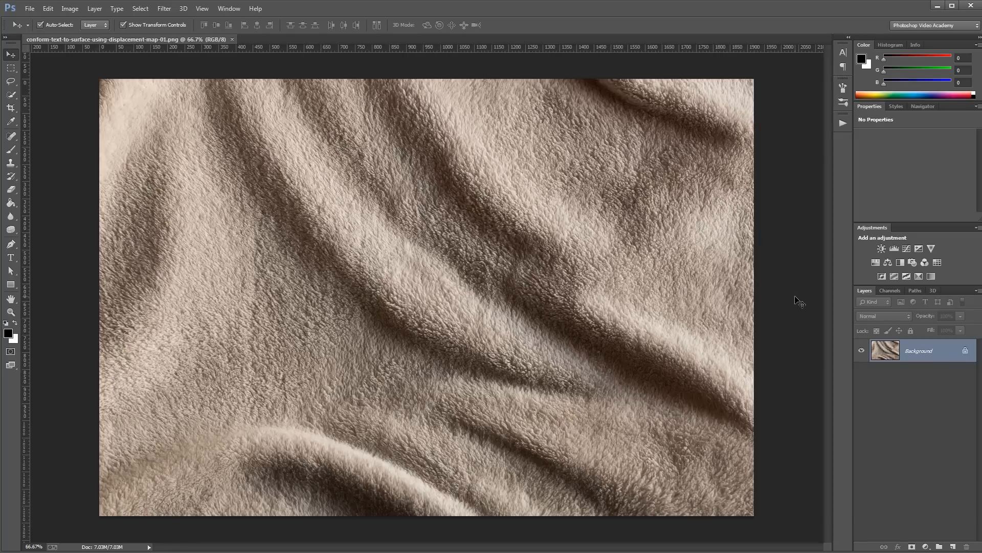
mouse_move(787, 315)
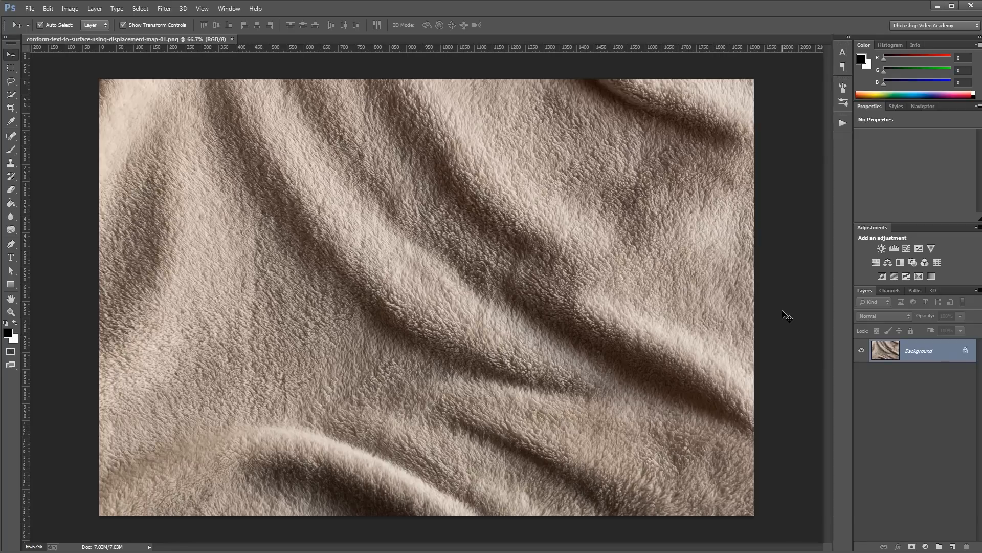
mouse_move(634, 339)
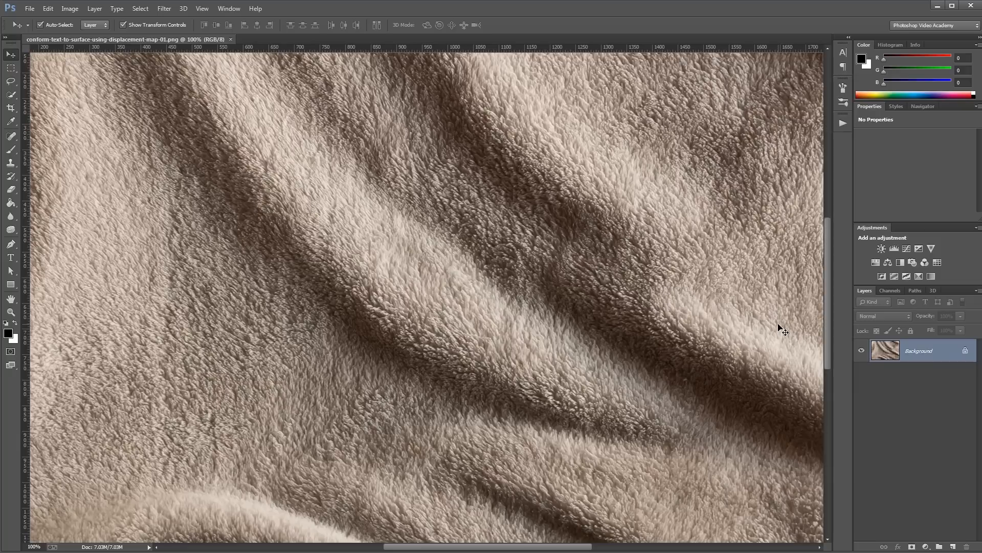
mouse_move(620, 330)
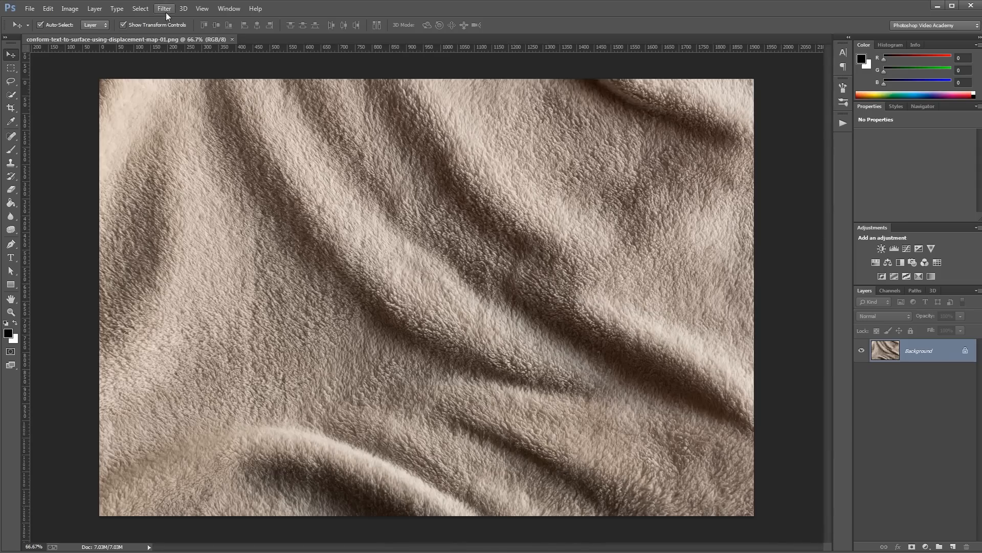
- Gaussian-blur the blanket photo and desaturate it with a Hue/Saturation layer at -100
click(165, 8)
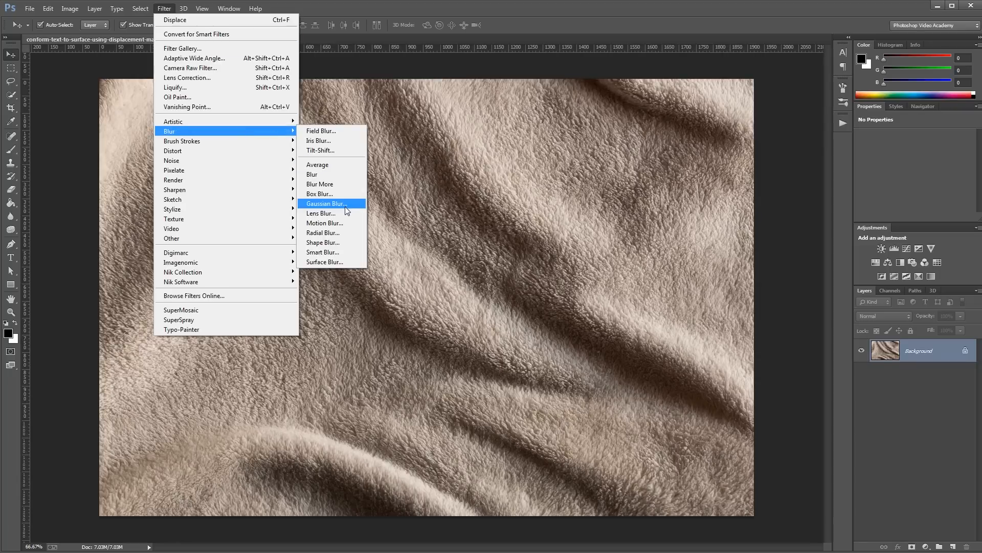
click(325, 204)
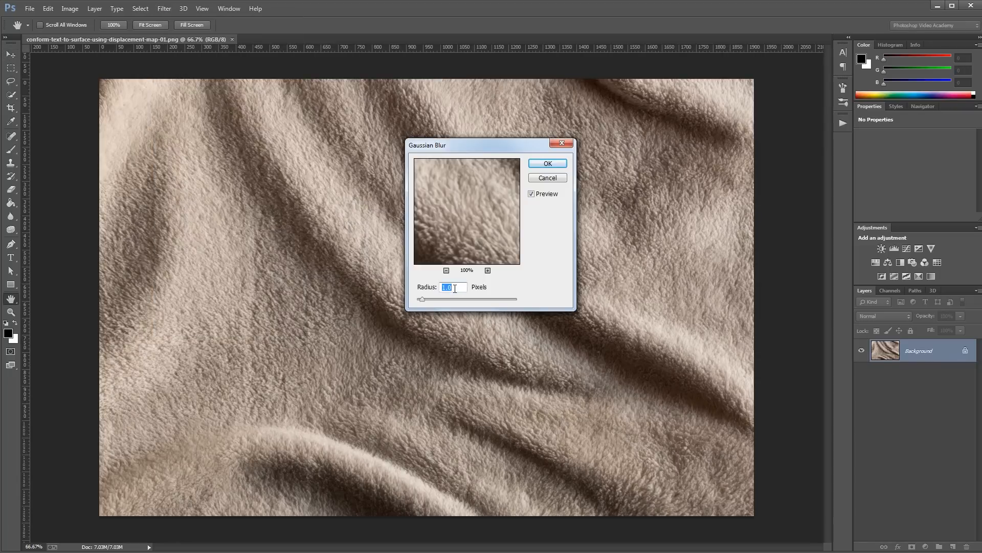
click(547, 162)
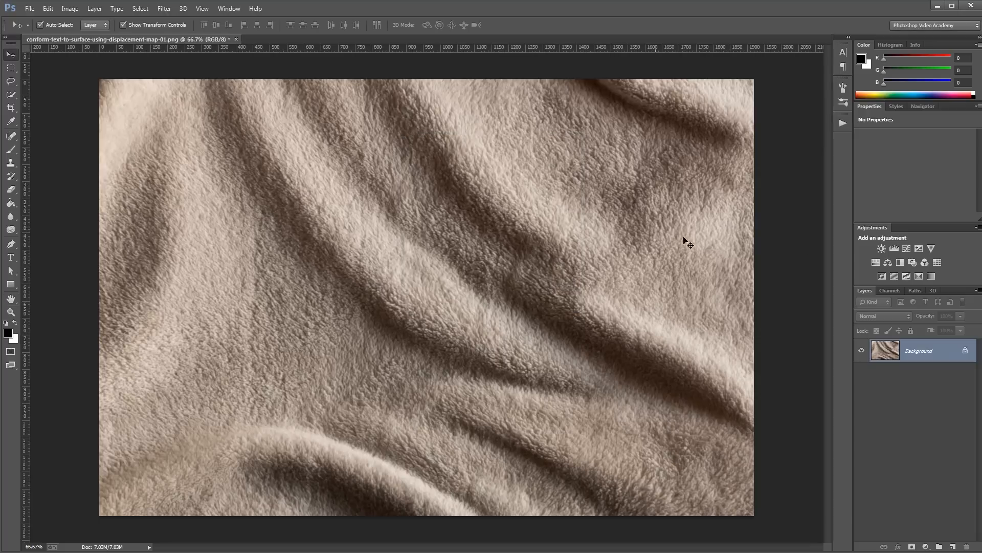
click(880, 248)
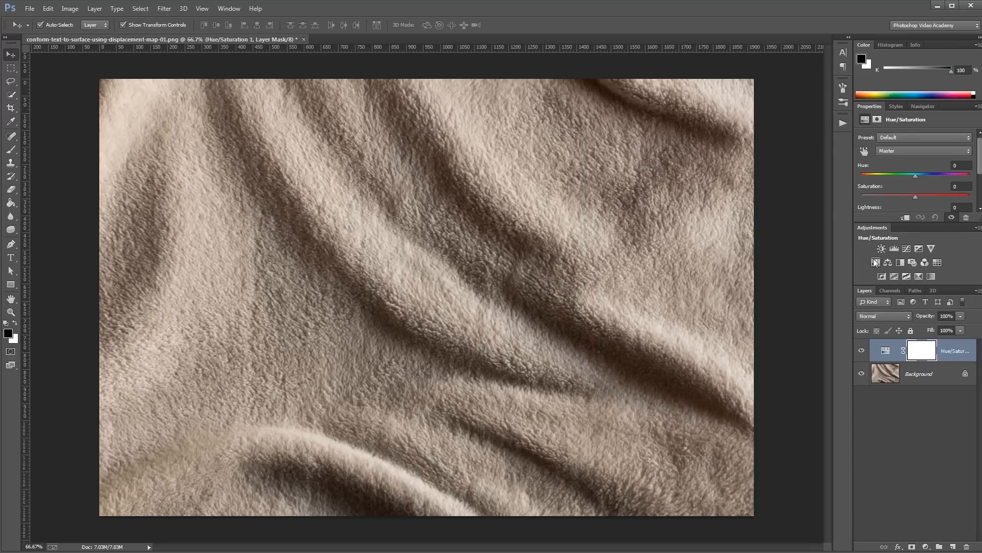
drag(915, 196, 862, 196)
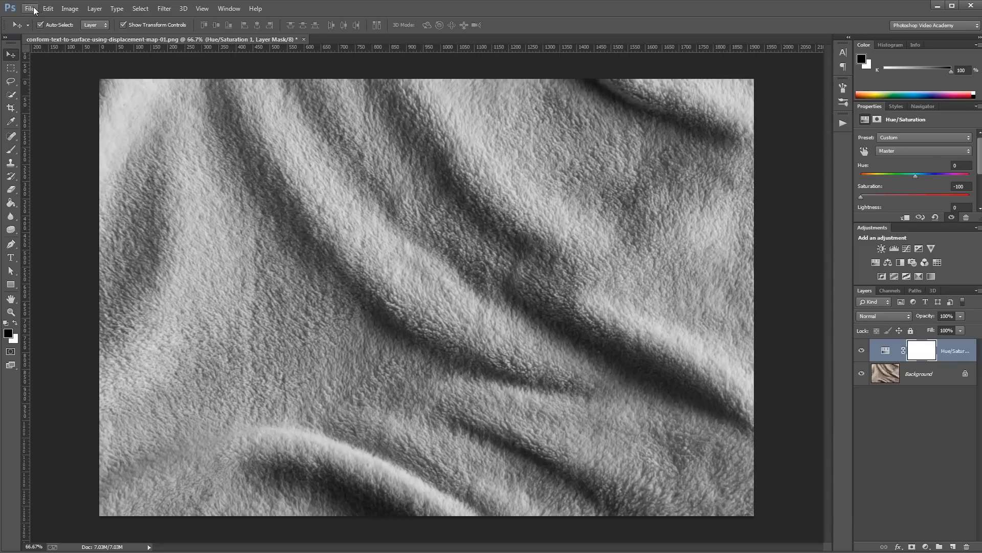
- Save the grayscale blanket image as a PSD named displacement-map
click(28, 8)
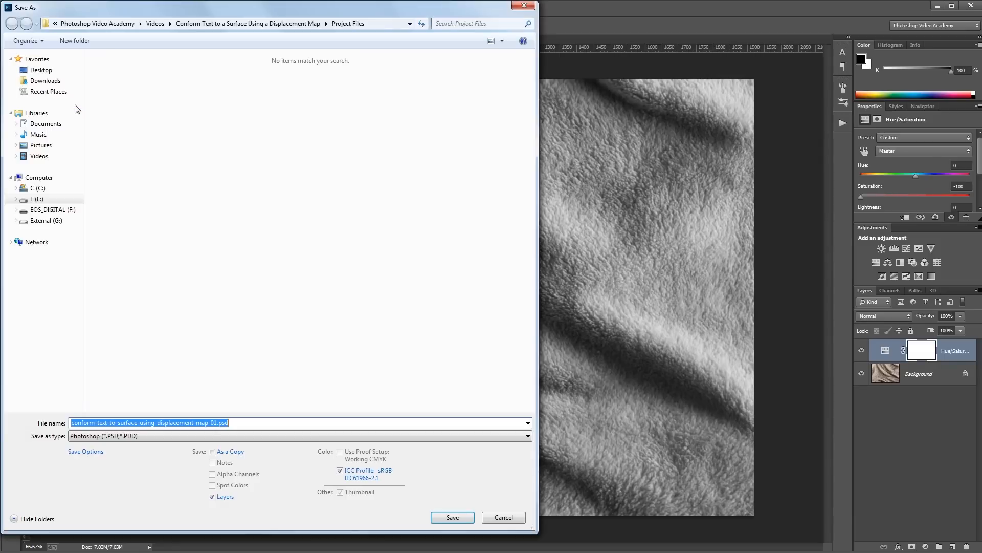
text(displacement-map)
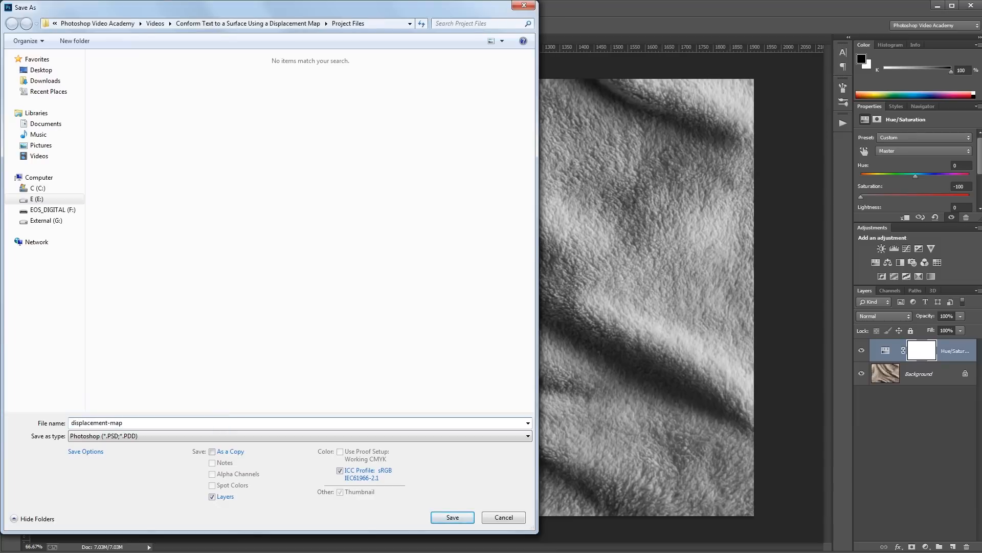
click(452, 517)
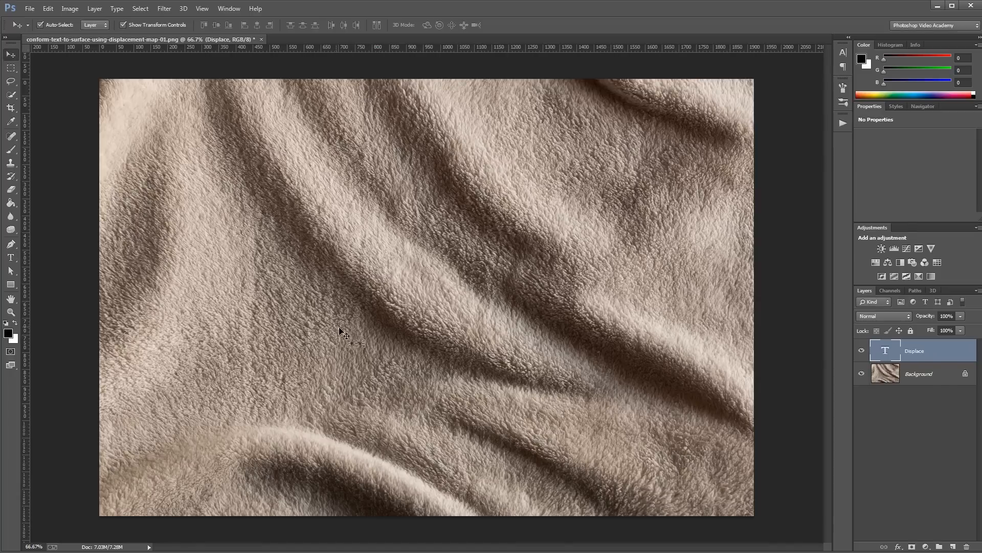
- Select the Displace type layer and bring up its layer commands to convert it to a smart object
click(861, 350)
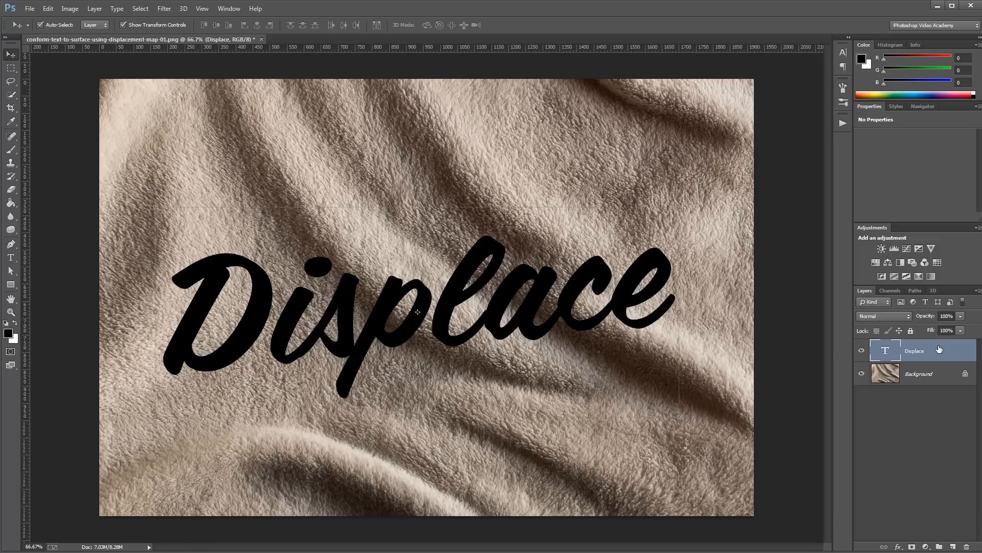
right_click(914, 350)
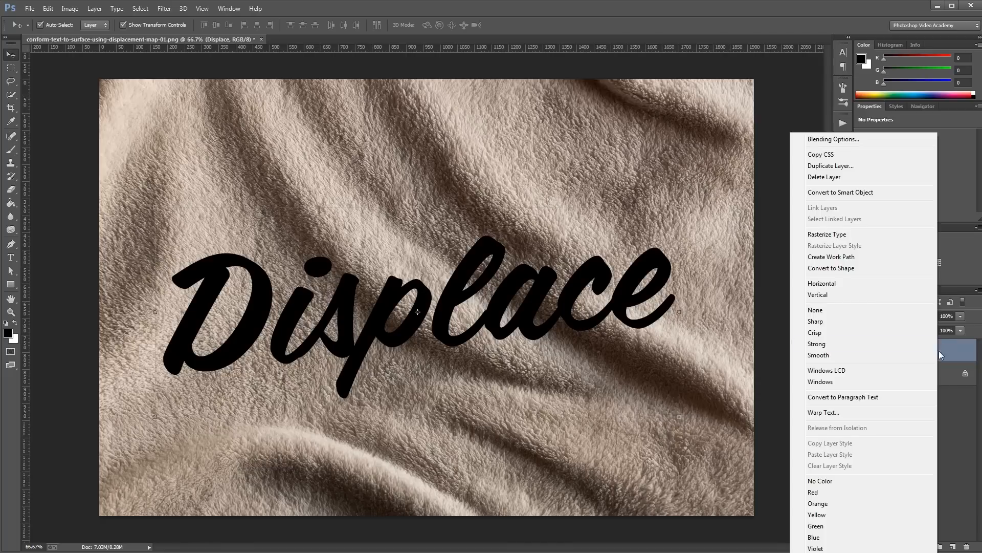
mouse_move(863, 195)
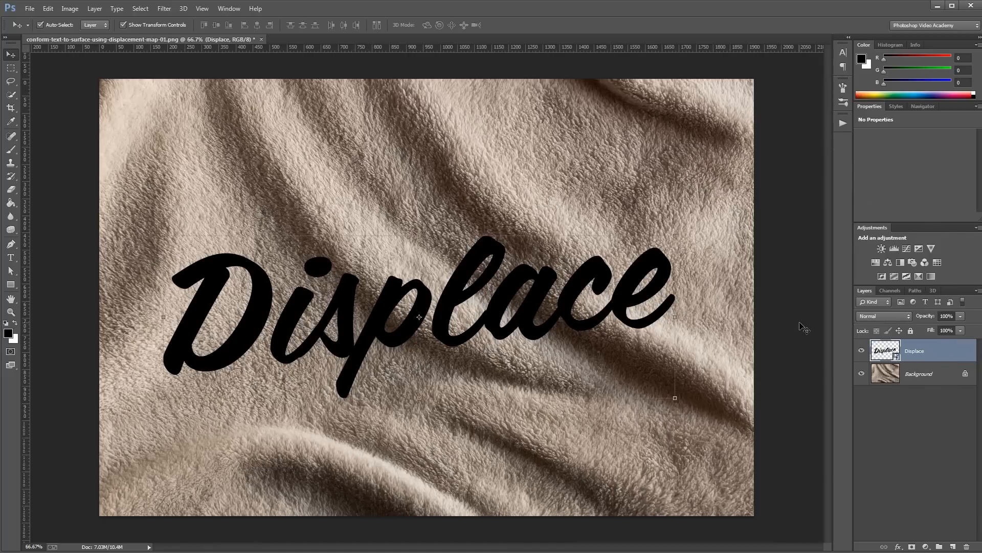
- Apply the Distort > Displace filter to the text, using the displacement-map file
click(165, 8)
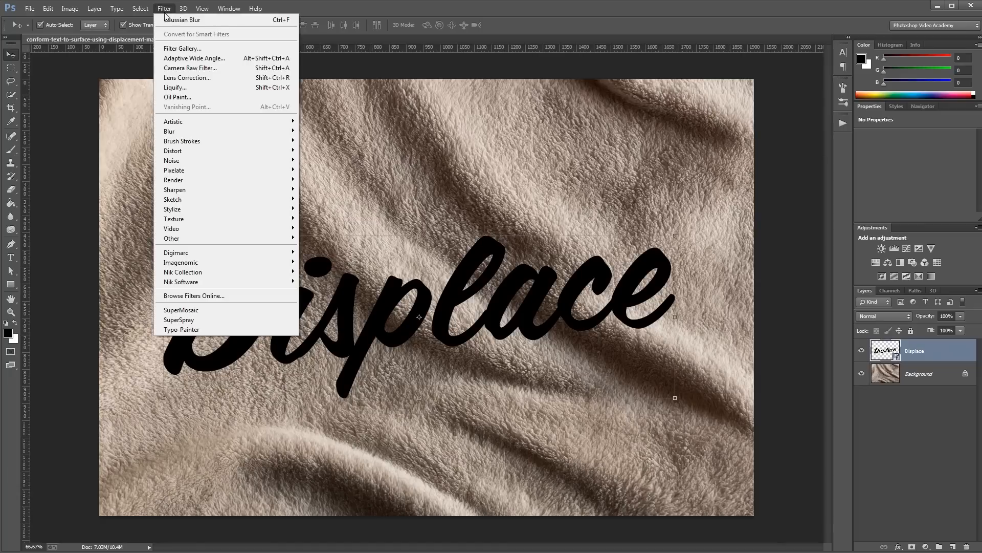
mouse_move(174, 150)
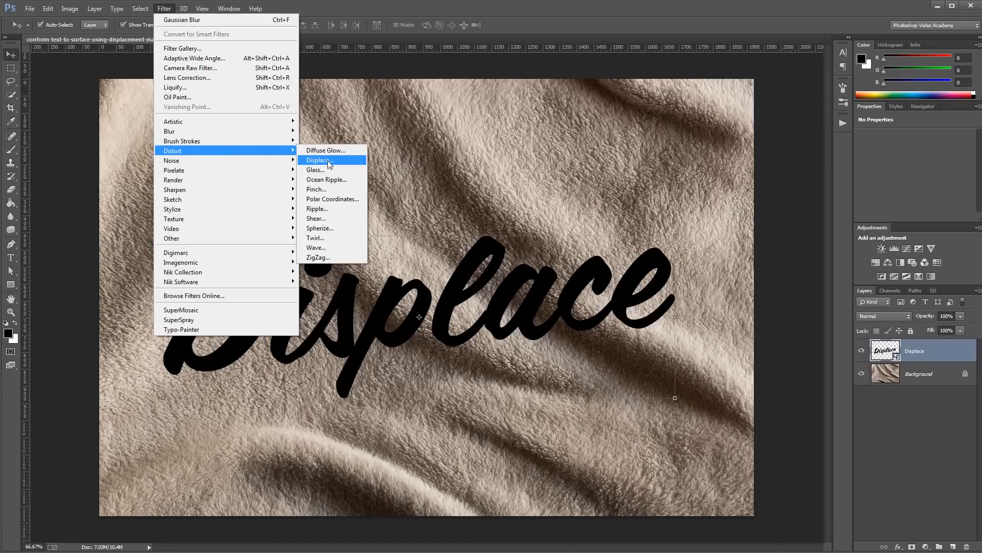
click(320, 160)
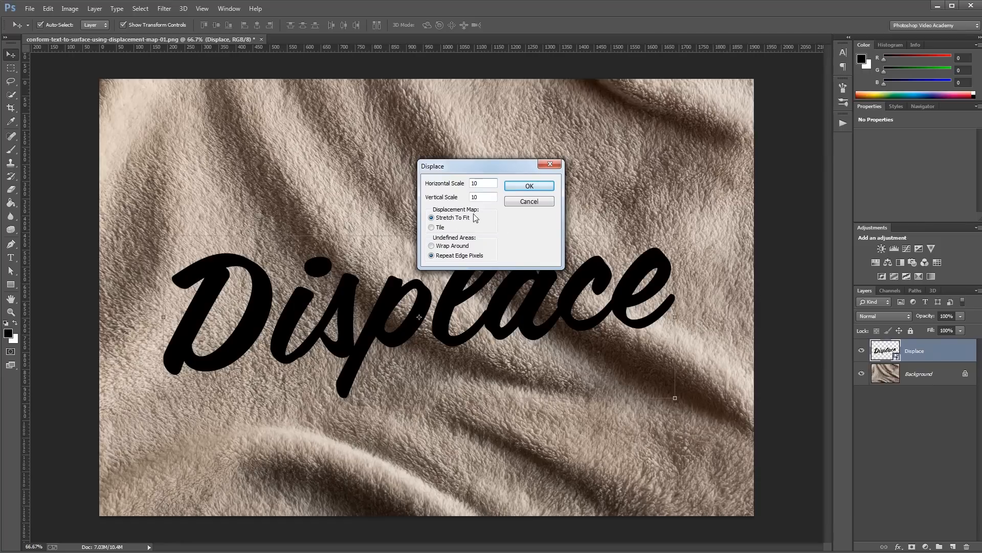
click(528, 185)
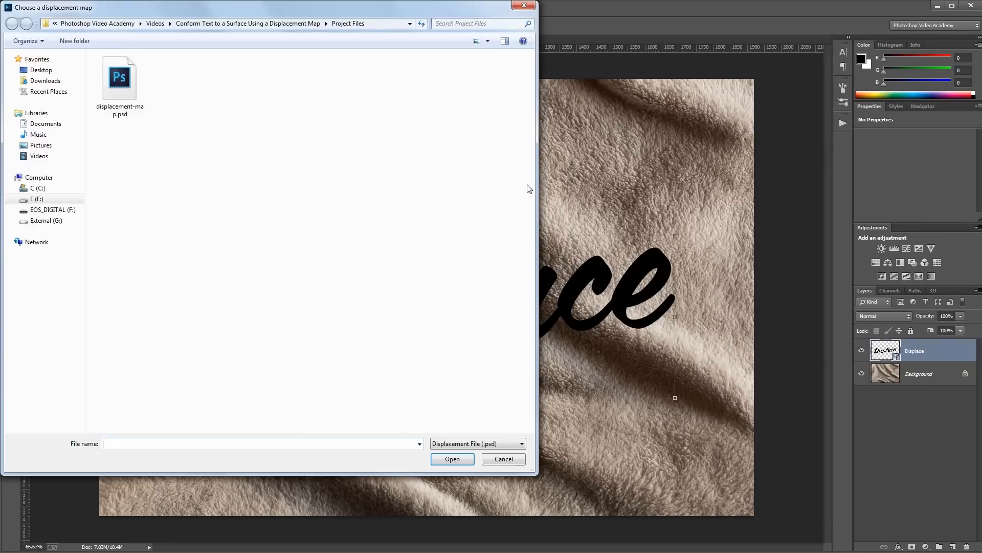
click(120, 78)
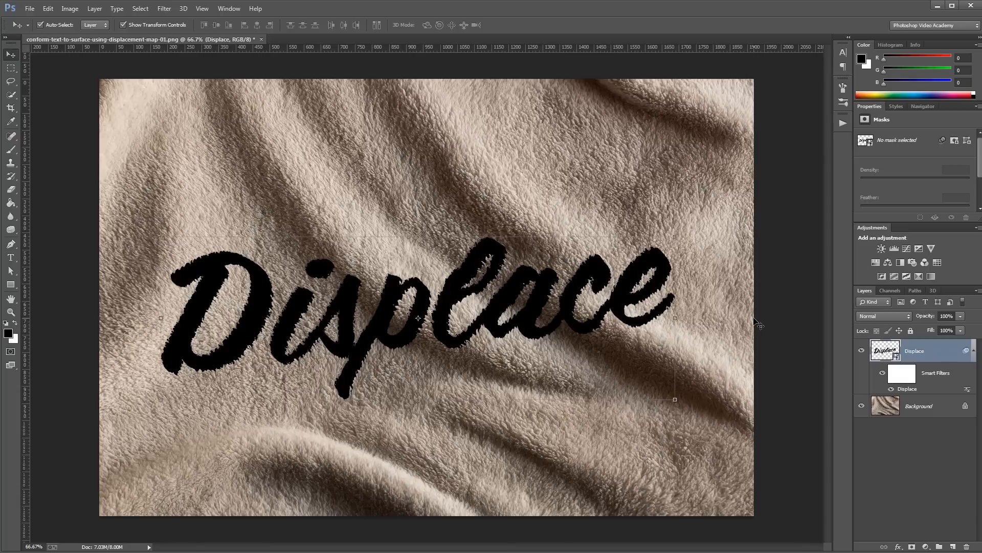
mouse_move(165, 336)
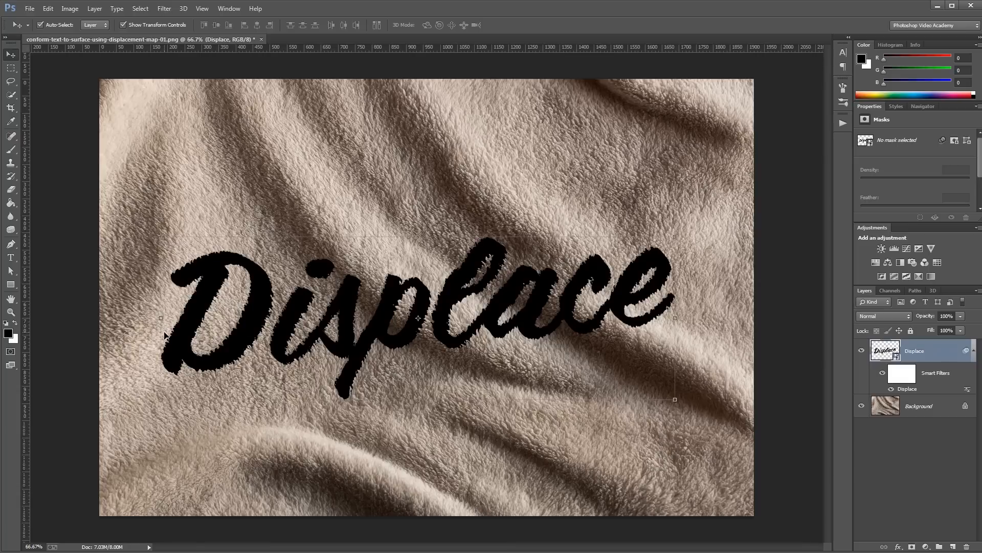
mouse_move(98, 291)
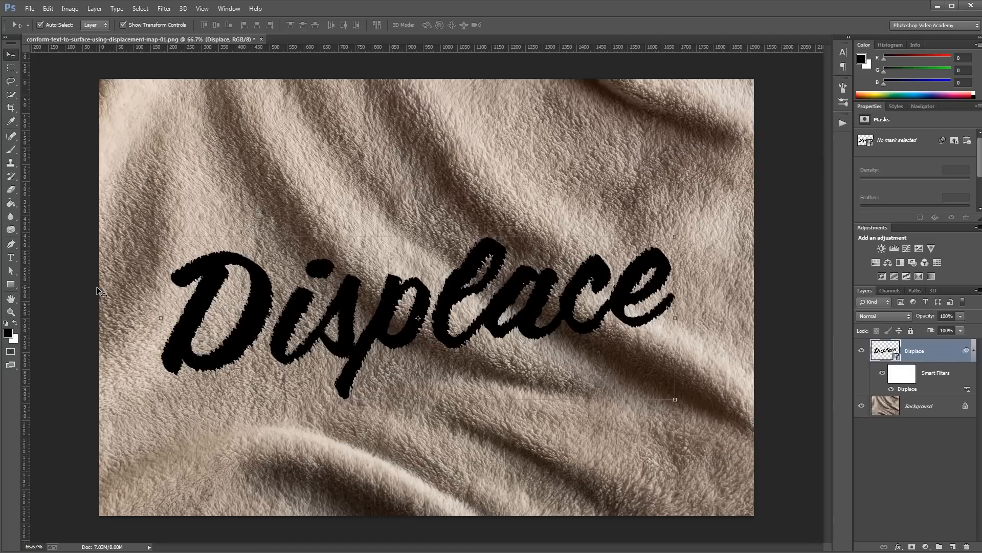
mouse_move(349, 356)
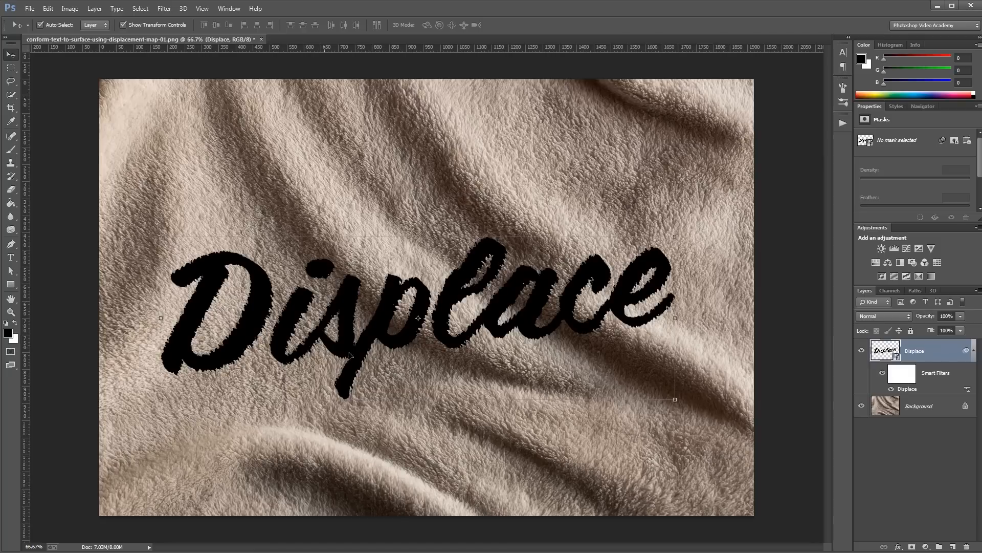
mouse_move(245, 324)
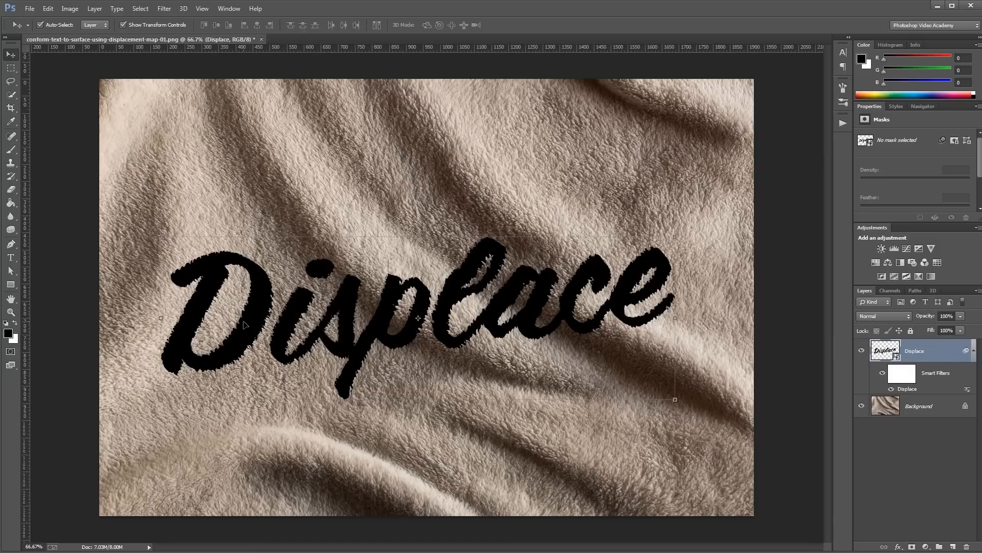
- Try Linear Burn and lower fill on the Displace layer, set fill to 0%, and open Layer Style
click(884, 316)
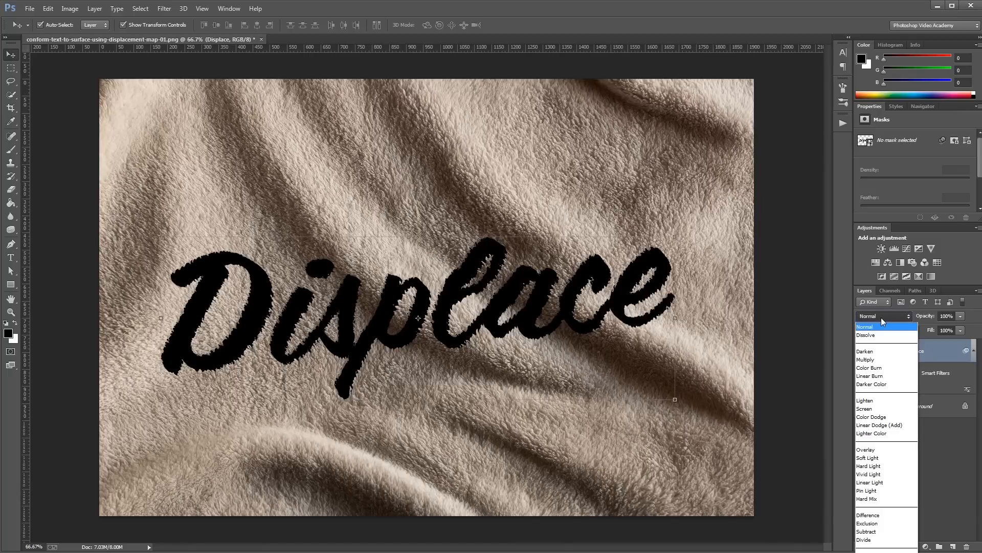
click(870, 376)
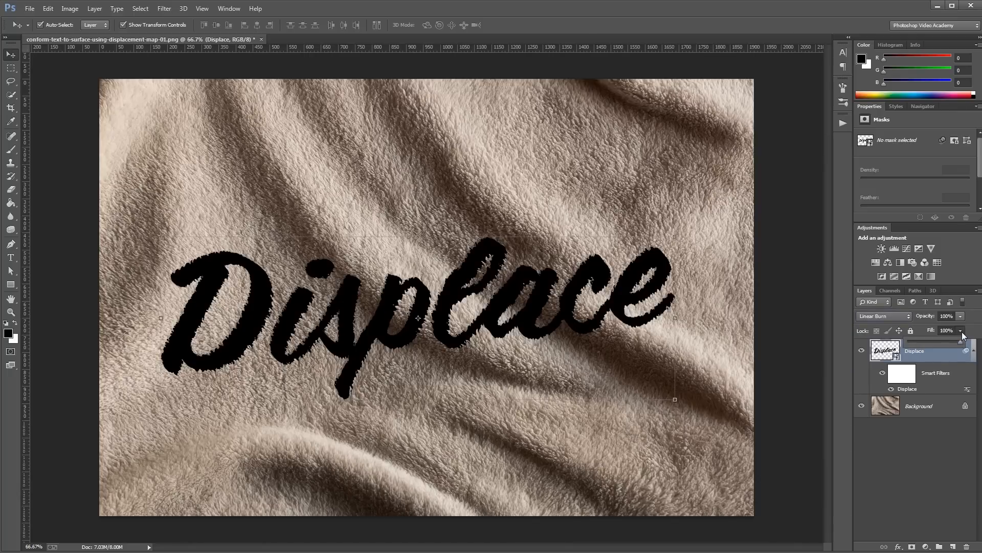
drag(965, 331, 930, 331)
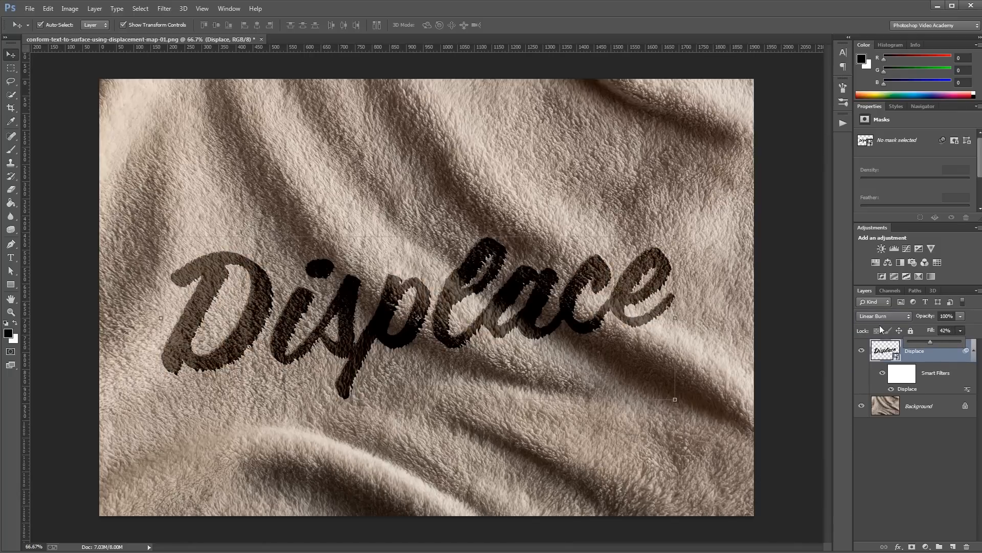
click(884, 316)
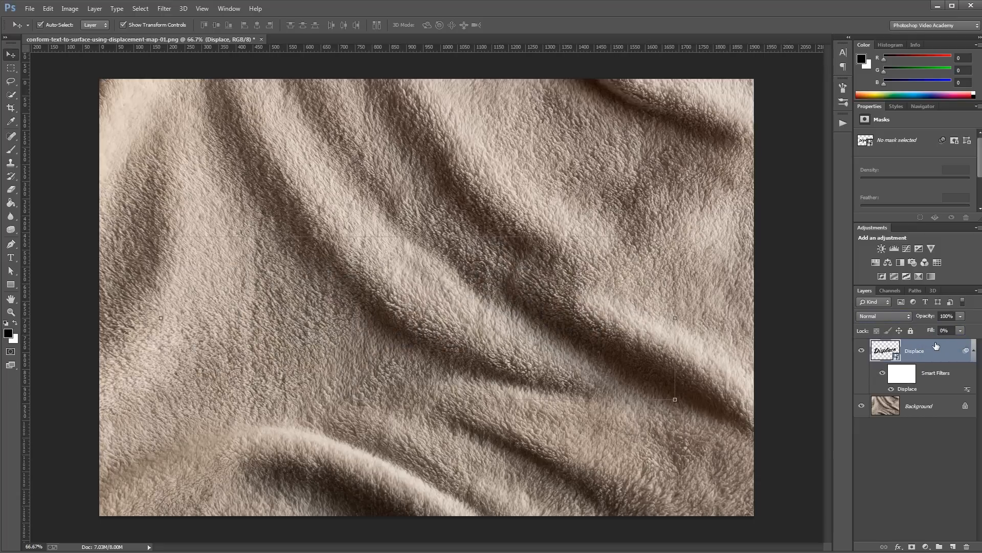
double_click(915, 350)
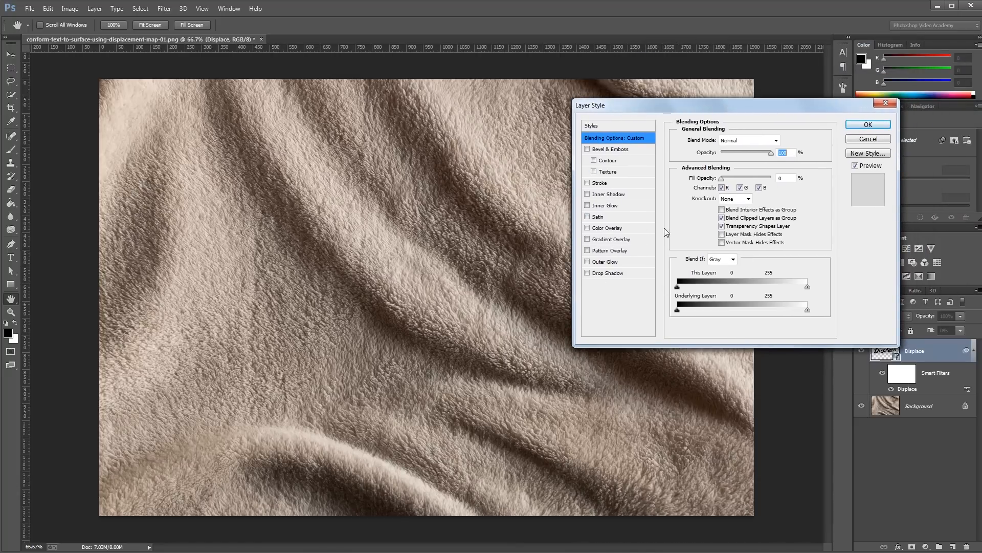
- Add a light blue Color Overlay in Linear Burn mode to the Displace text
click(587, 227)
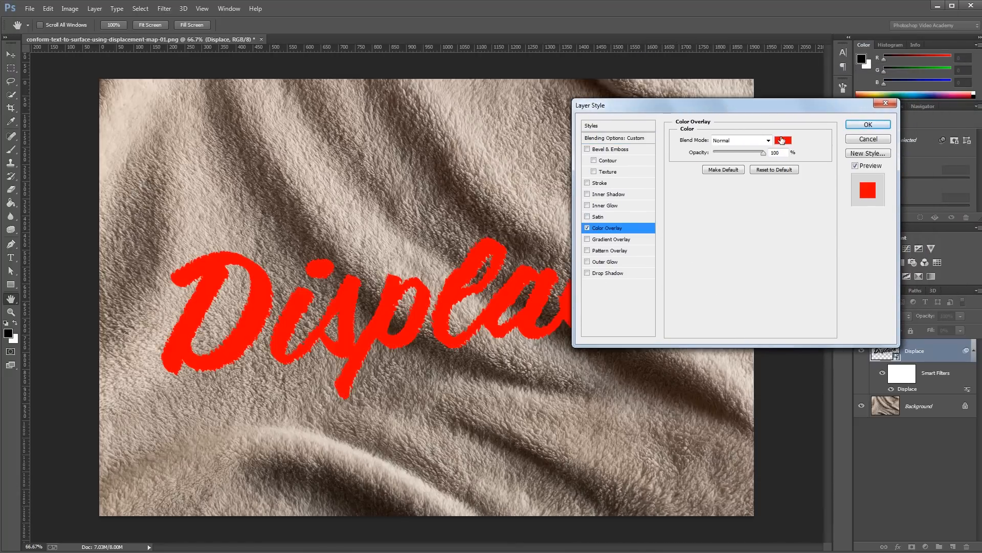
click(782, 139)
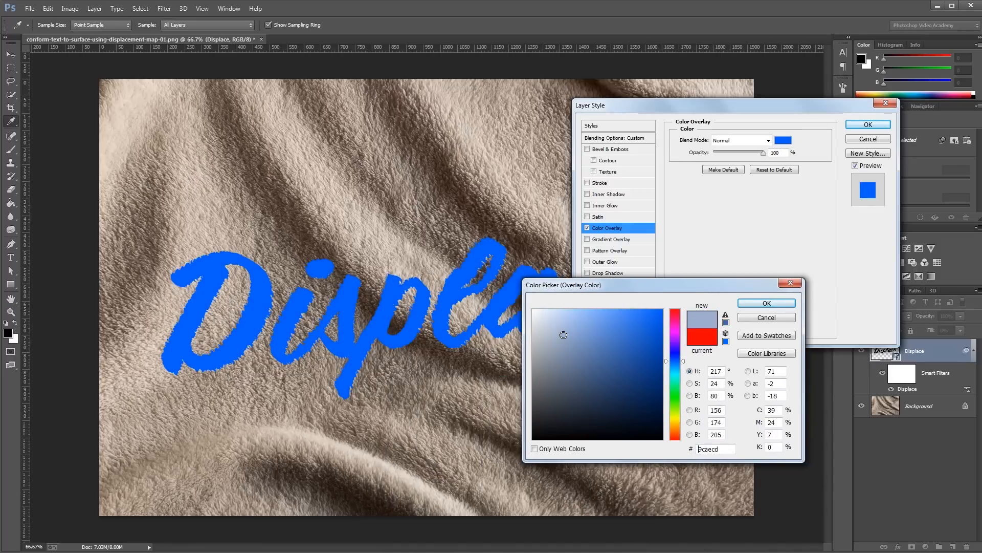
click(740, 140)
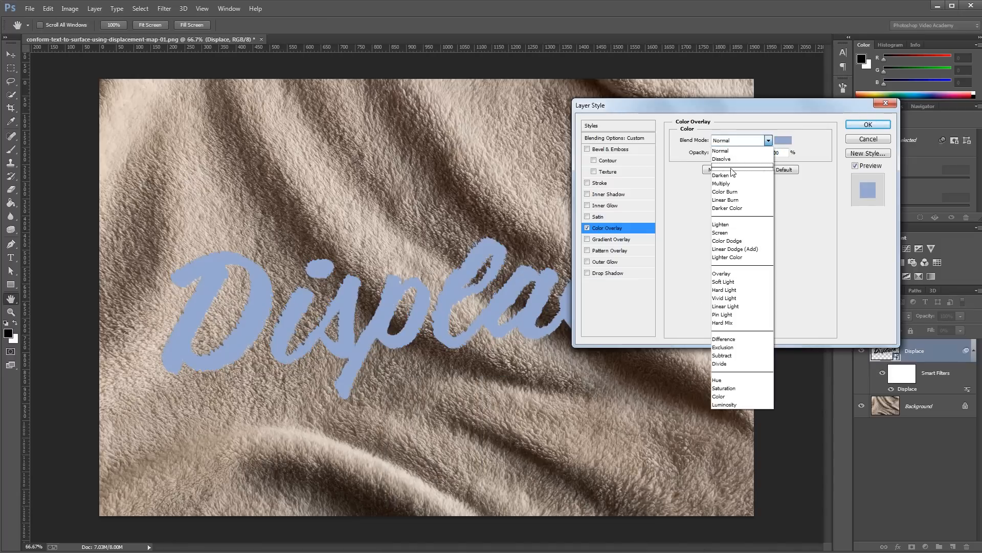
click(725, 200)
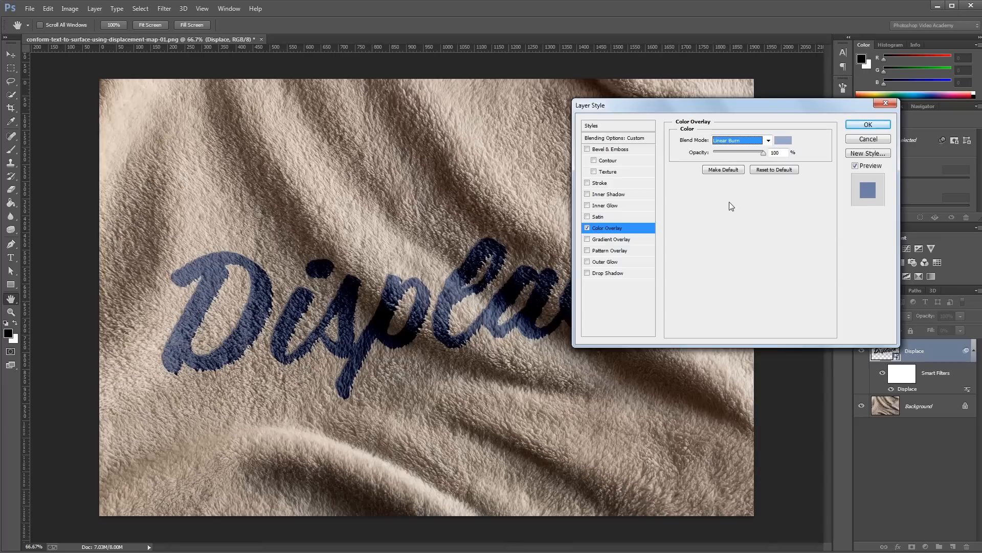
- Add a Down-direction Emboss with Linear Dodge highlights and Linear Burn shadows, then apply the styles
click(605, 148)
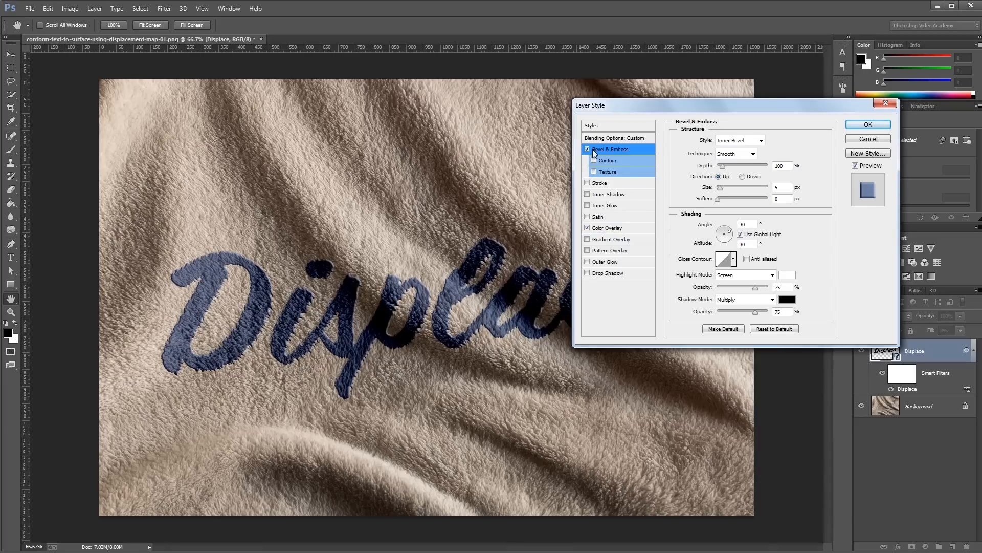
click(739, 140)
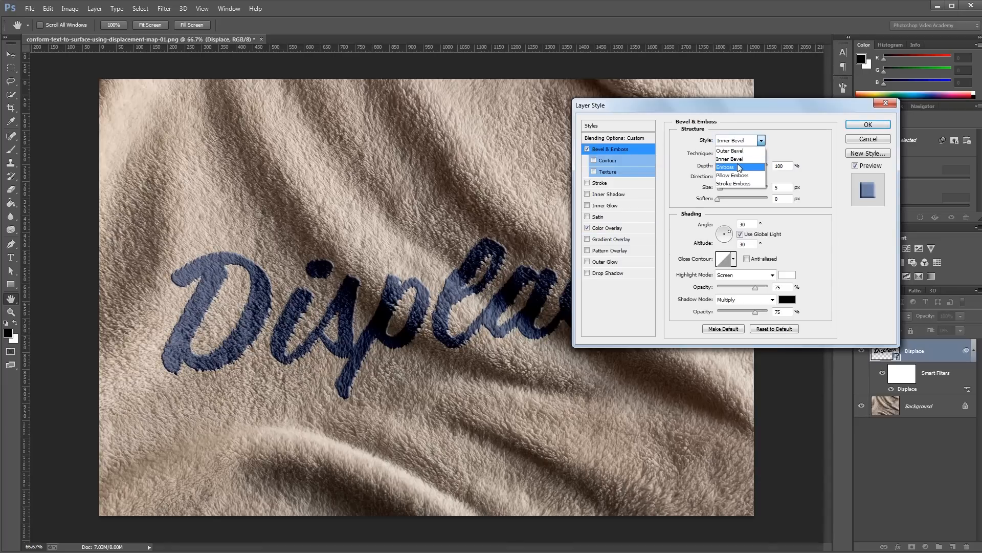
click(725, 167)
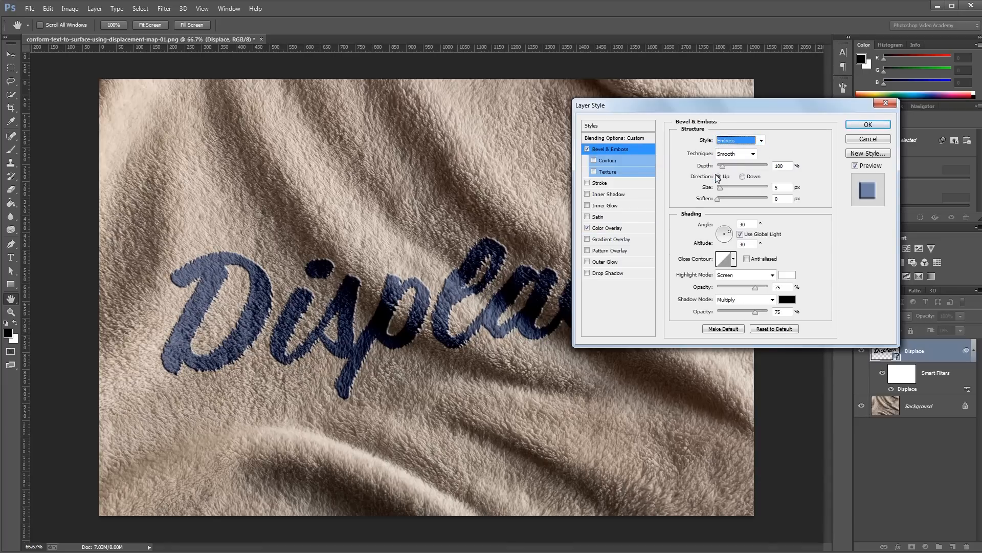
click(718, 176)
text(45)
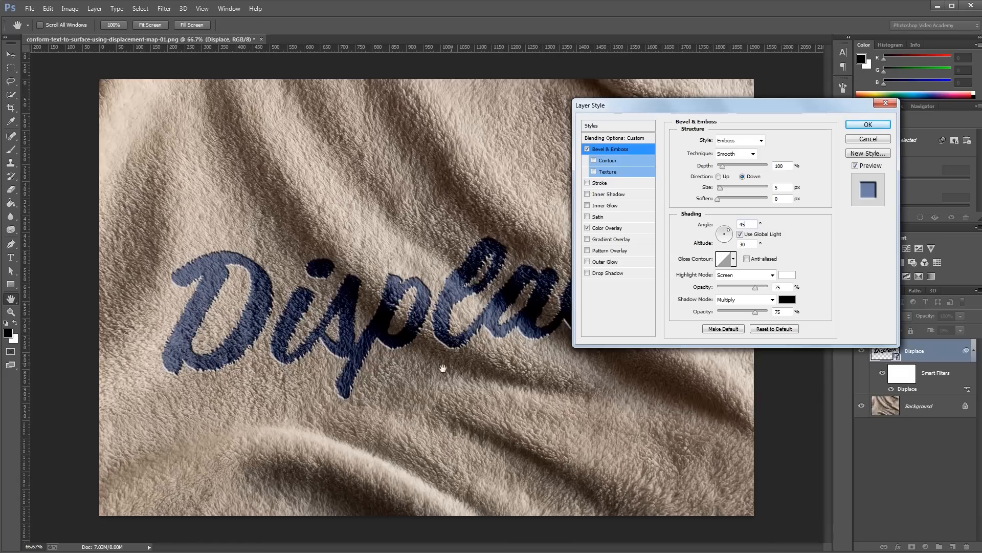
mouse_move(340, 337)
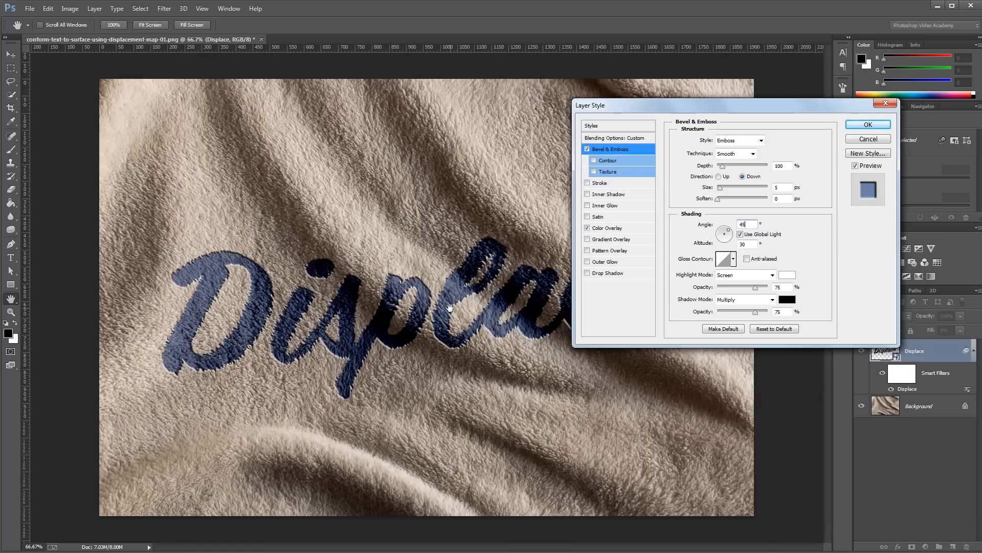
click(771, 274)
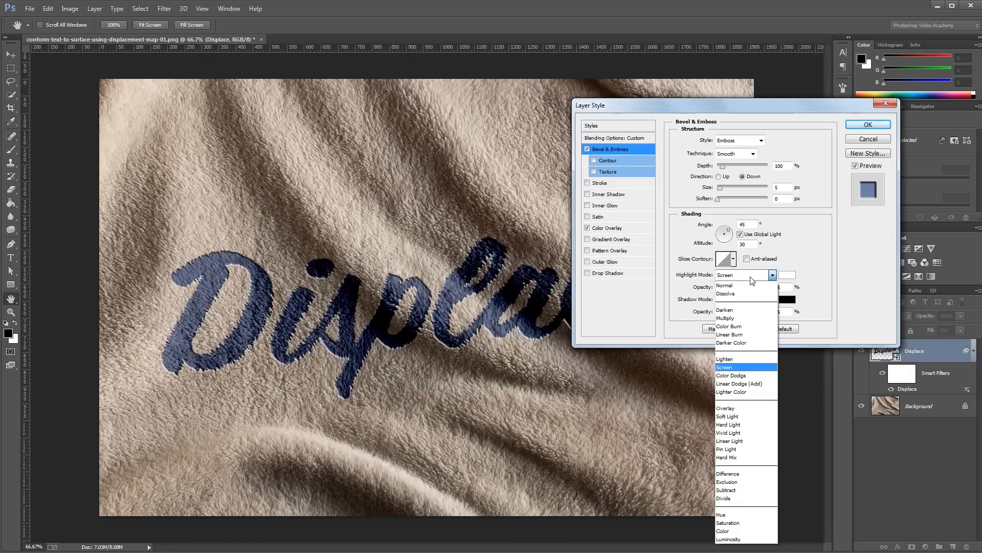
click(740, 383)
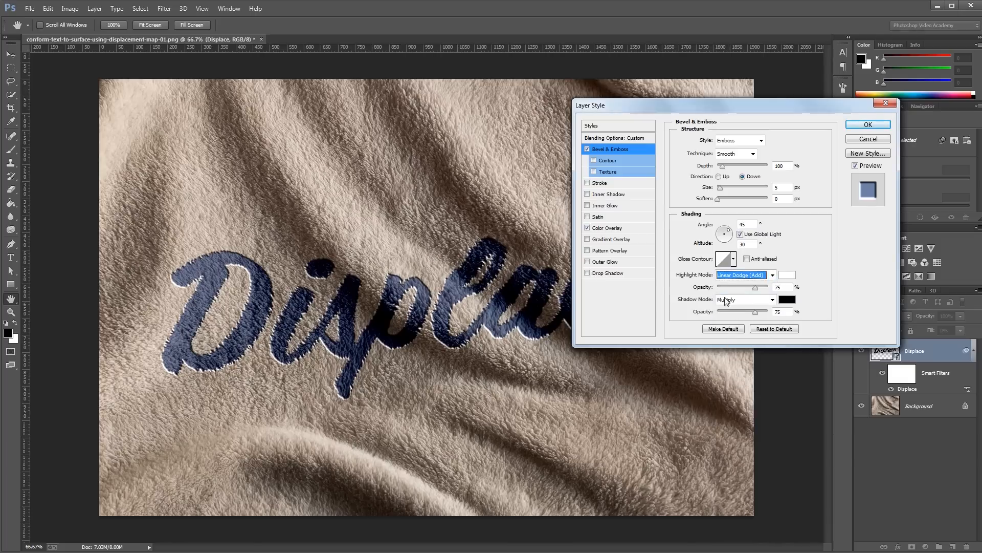
click(745, 298)
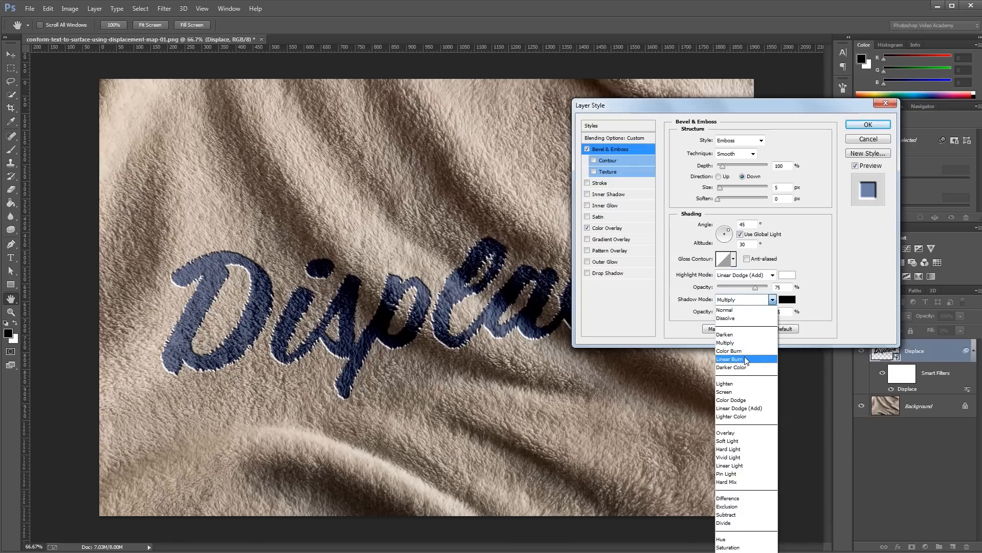
click(728, 358)
text(2)
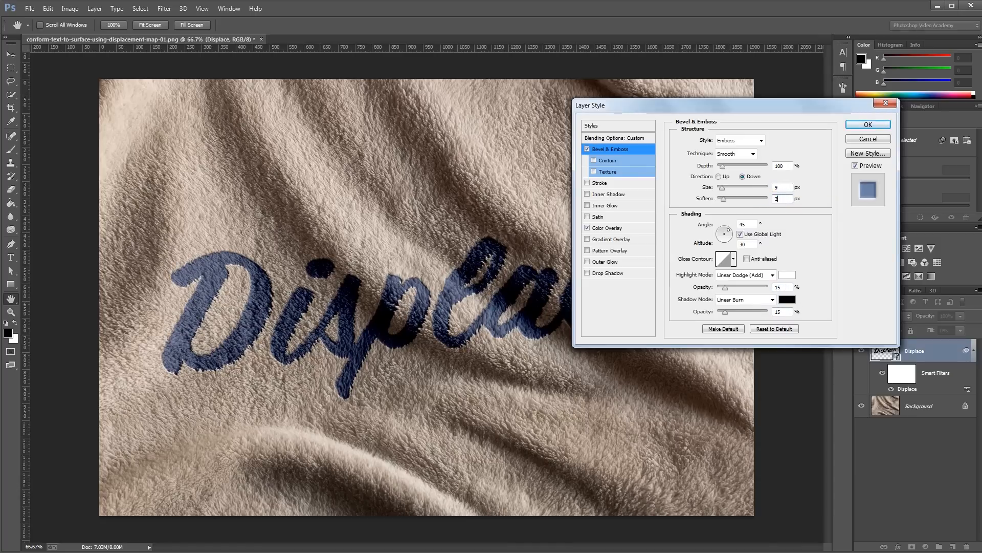
click(867, 124)
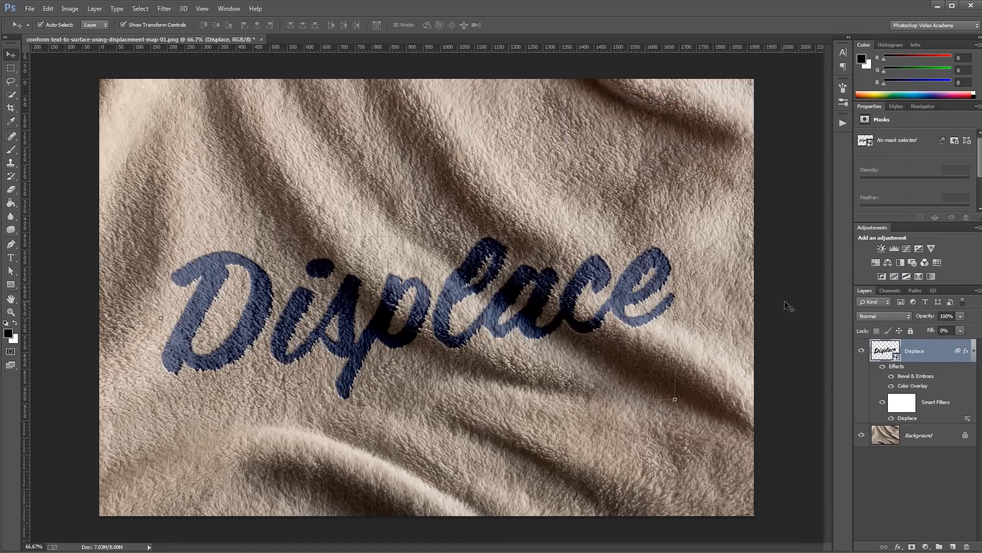